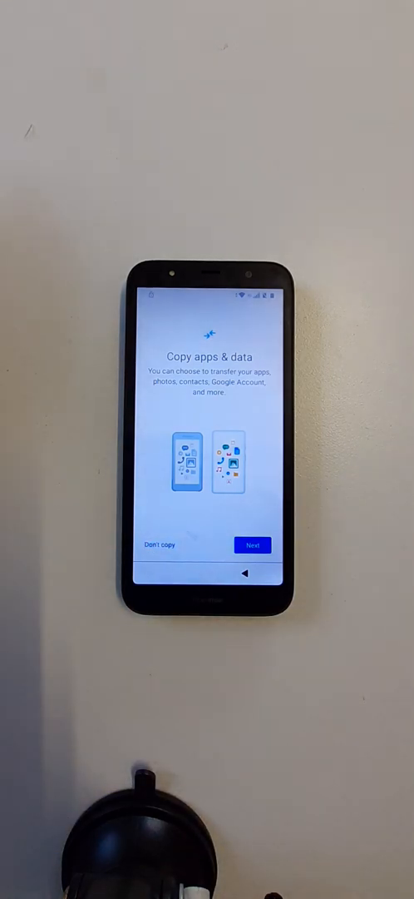
Choose Don't copy, attempt Next with no email, then back out of account verification.
click(251, 546)
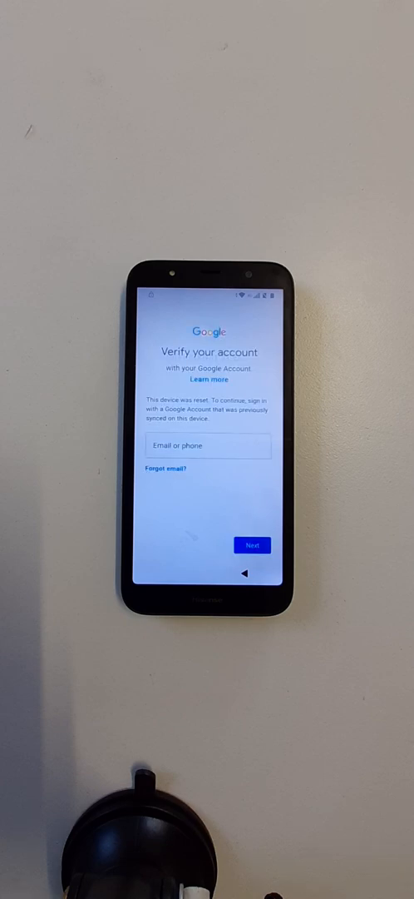
click(253, 545)
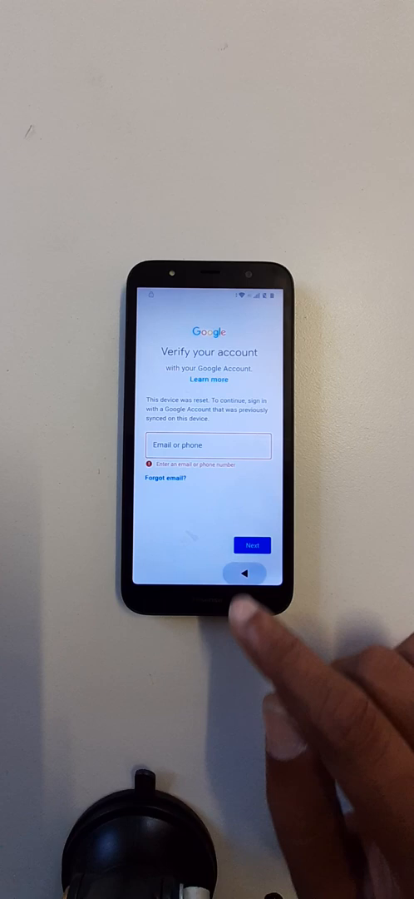
click(243, 574)
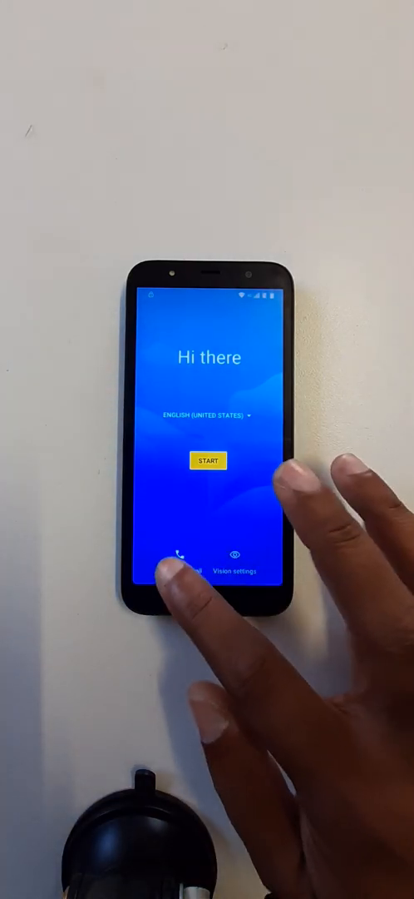
From Emergency call, edit the owner's emergency info and start choosing an owner image.
click(185, 558)
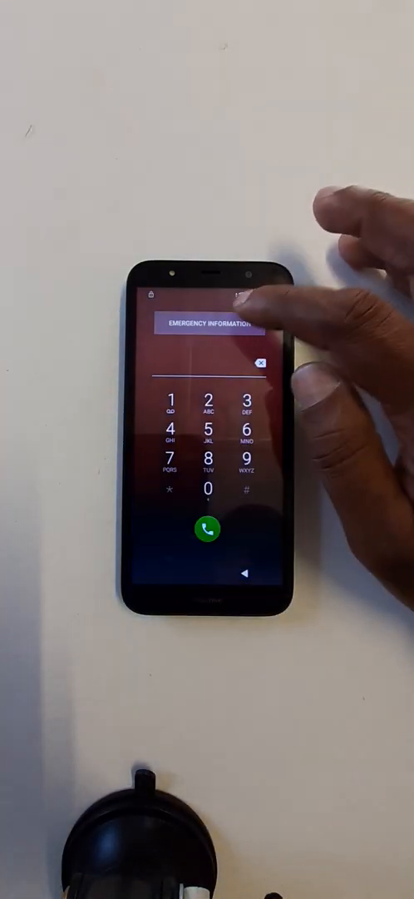
click(208, 324)
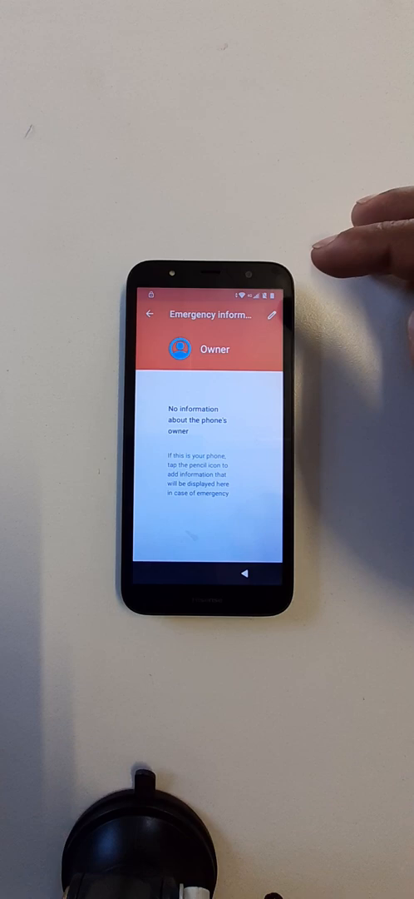
click(275, 316)
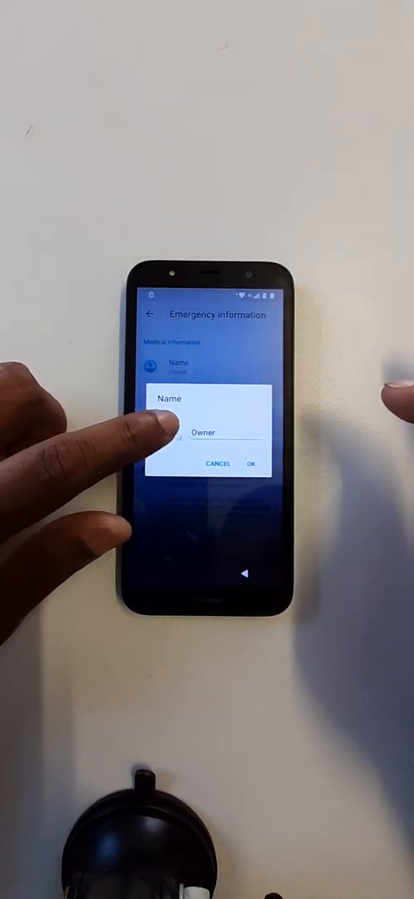
click(159, 427)
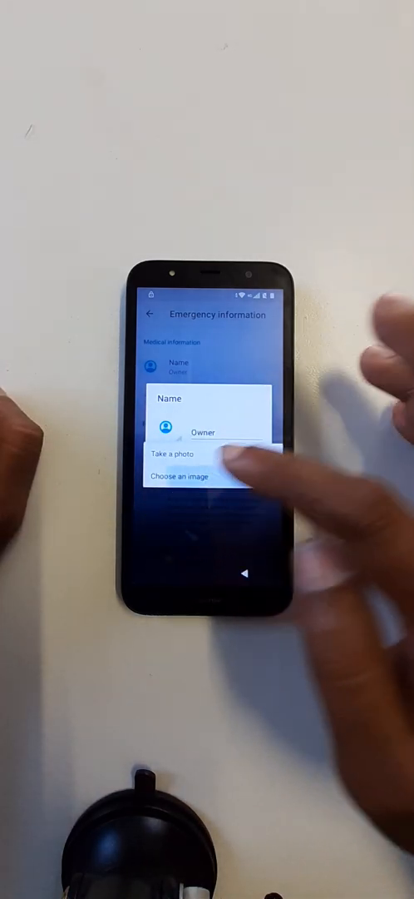
click(180, 476)
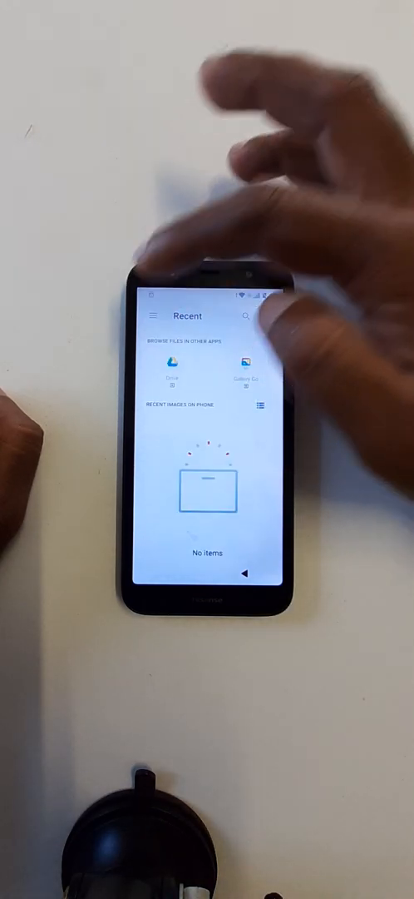
View Gallery Go's Storage permission and the list of all apps with storage access.
click(153, 316)
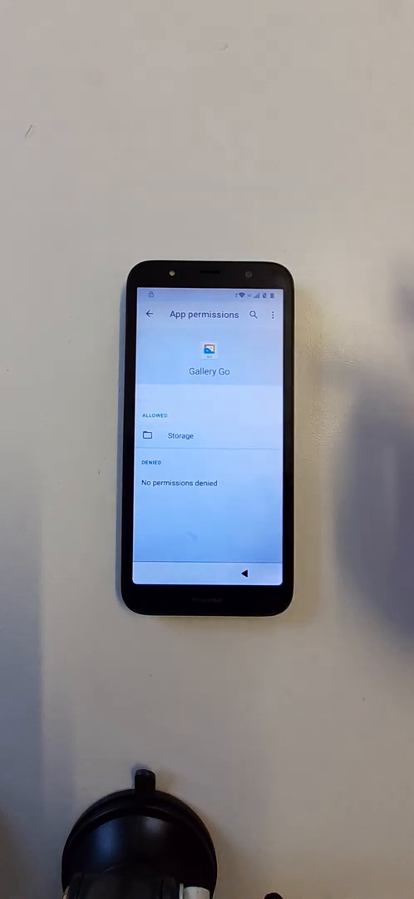
click(180, 436)
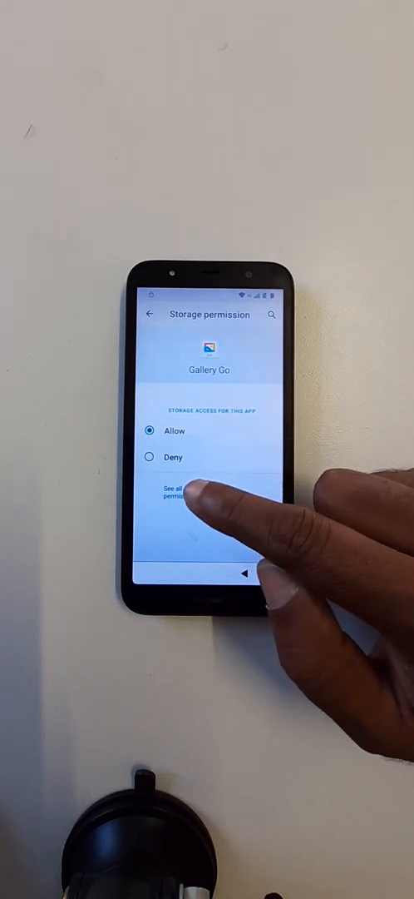
click(177, 491)
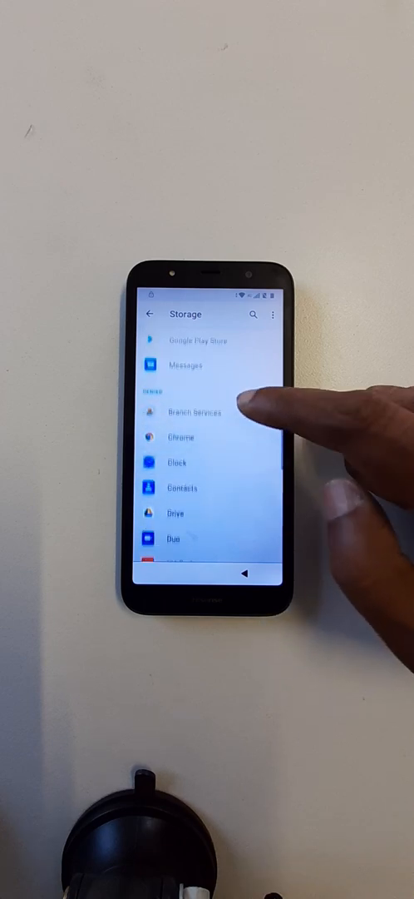
scroll(down, 3)
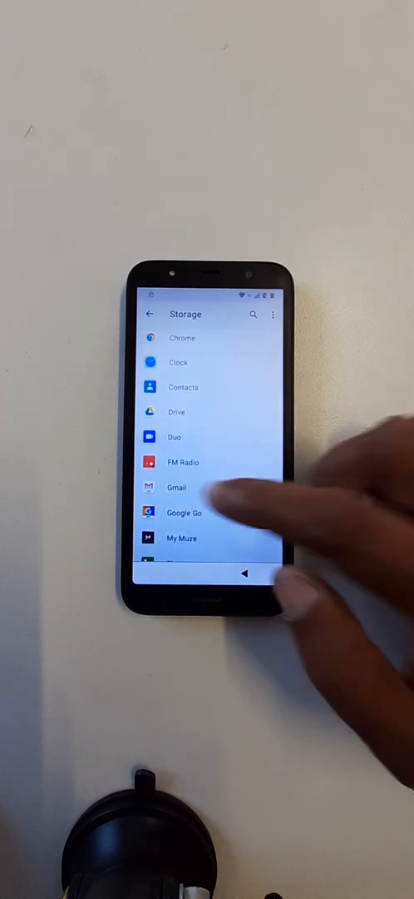
Check Gmail's Storage permission, return to the full storage list, and start a settings search.
click(176, 486)
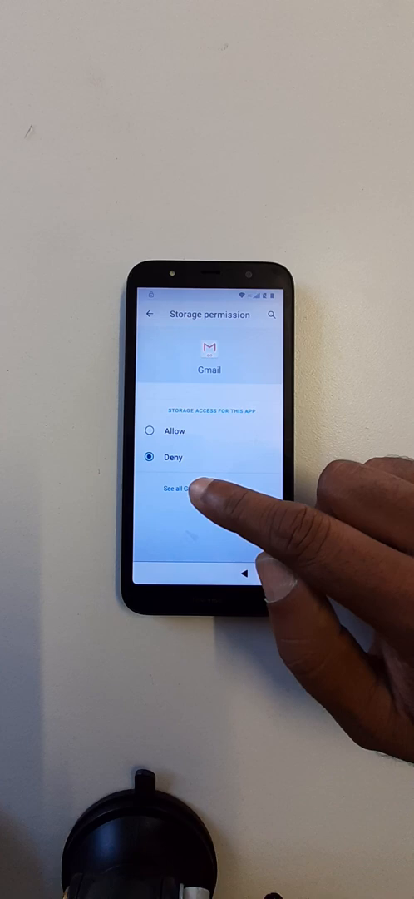
click(176, 490)
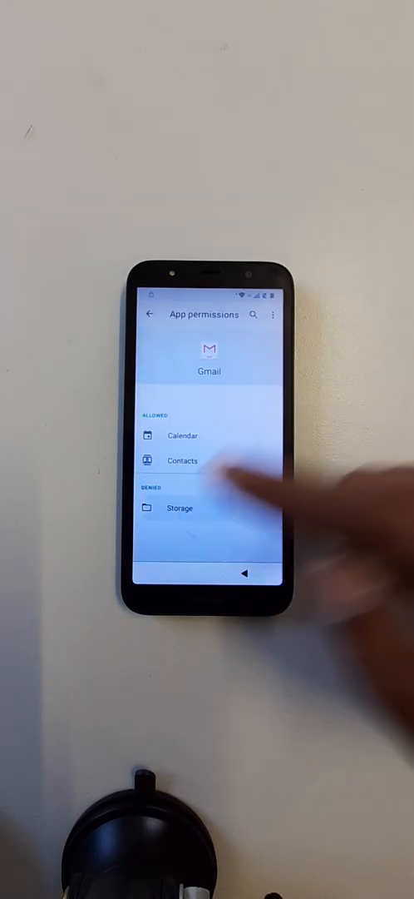
click(179, 508)
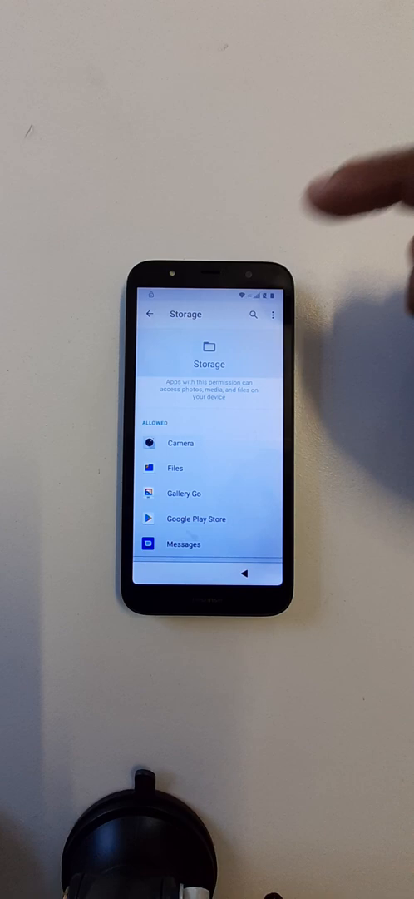
click(146, 314)
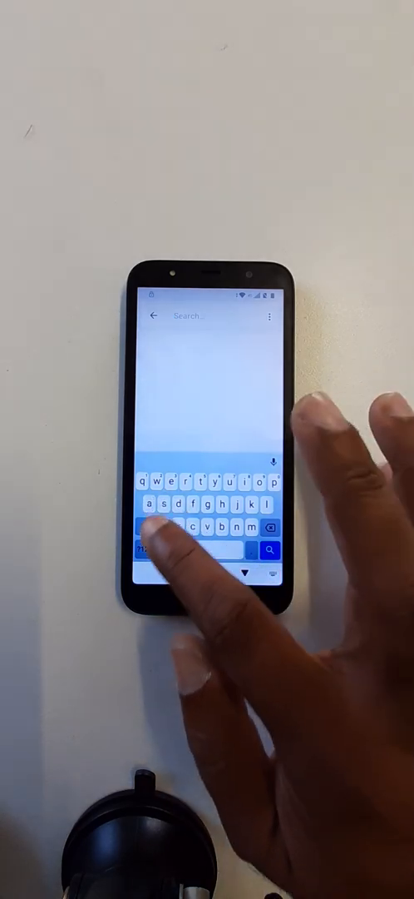
Search for "sett" and reach the main Settings list with Display, Sound and Storage.
text(se)
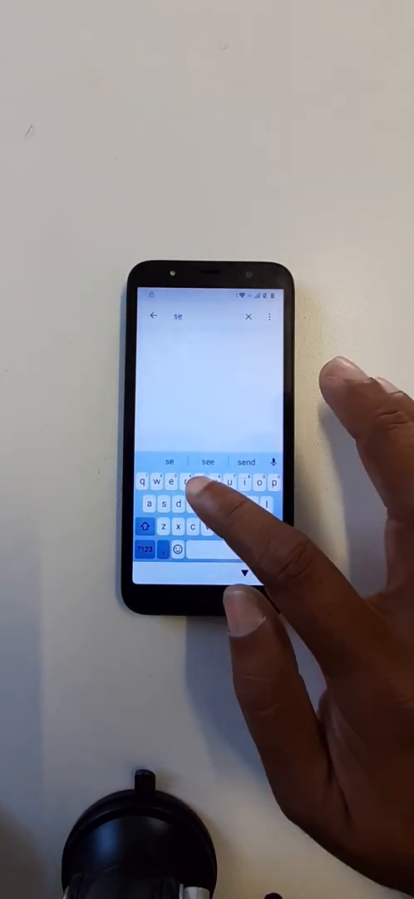
text(ttings)
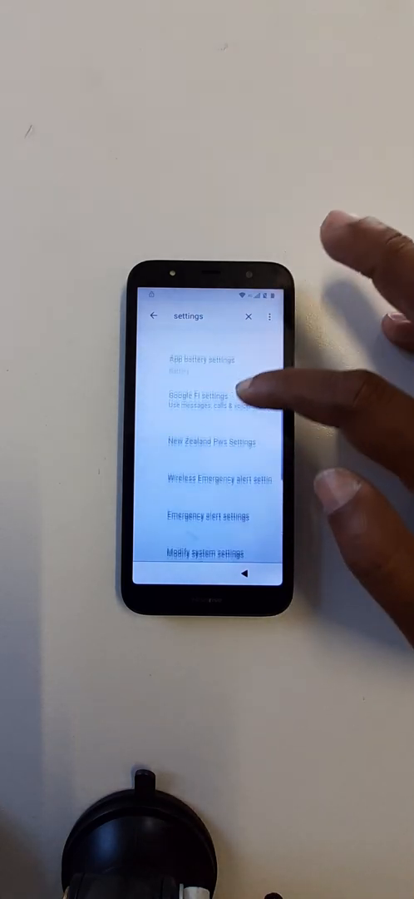
scroll(down, 3)
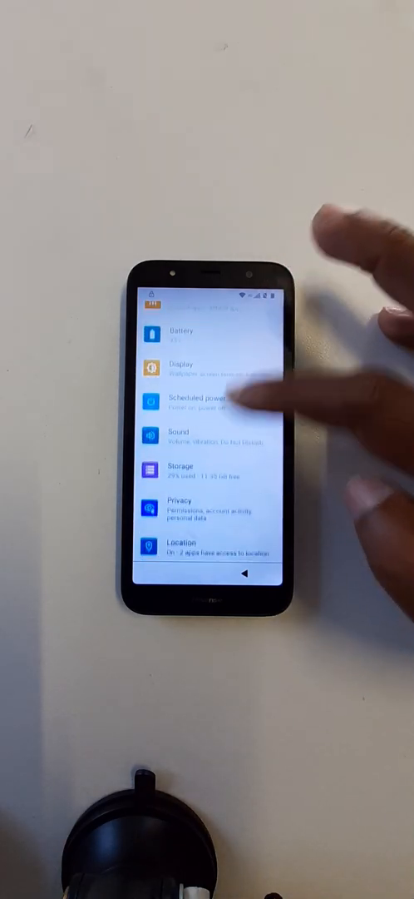
In Security, switch Screen pinning on and enable Lock device when unpinning.
scroll(down, 3)
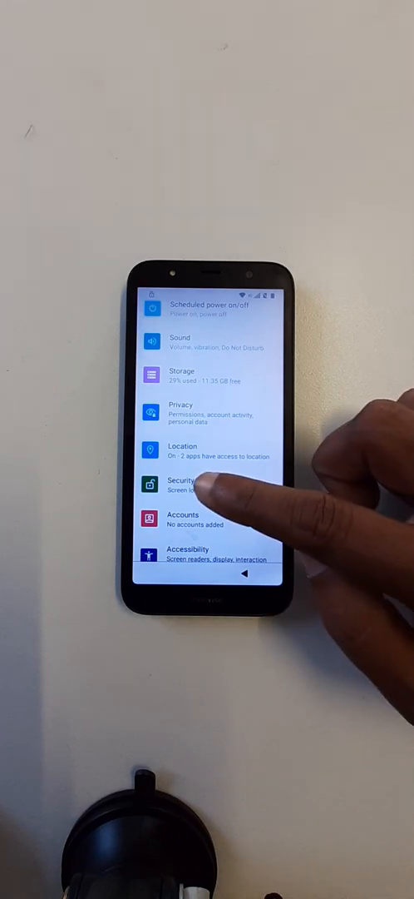
click(184, 484)
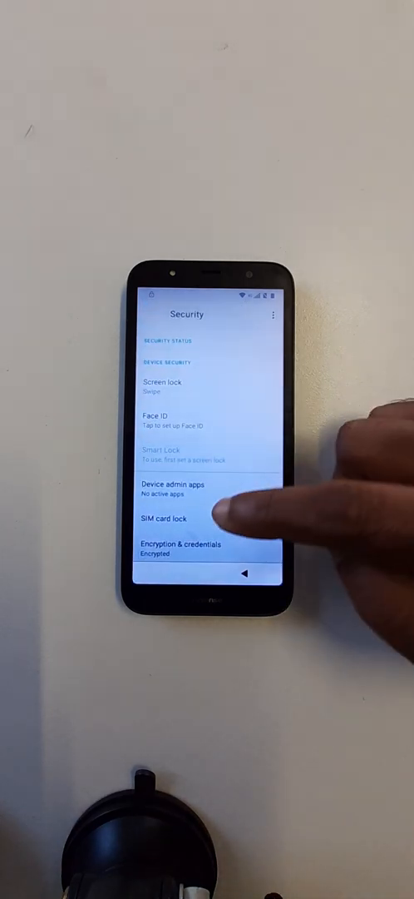
scroll(down, 3)
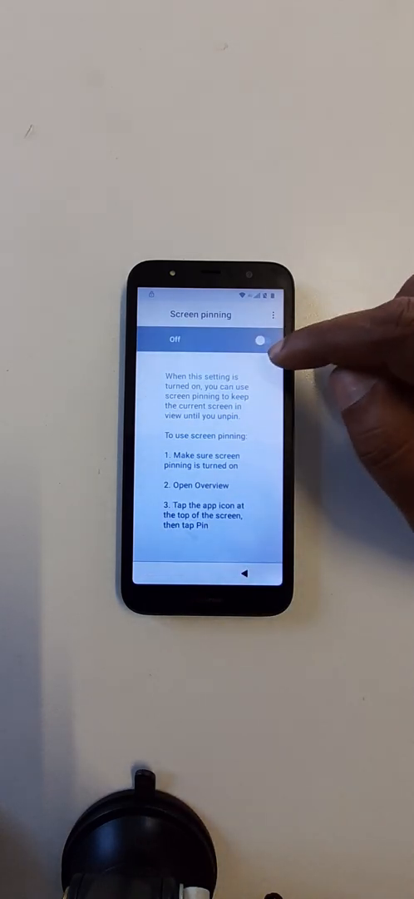
click(265, 343)
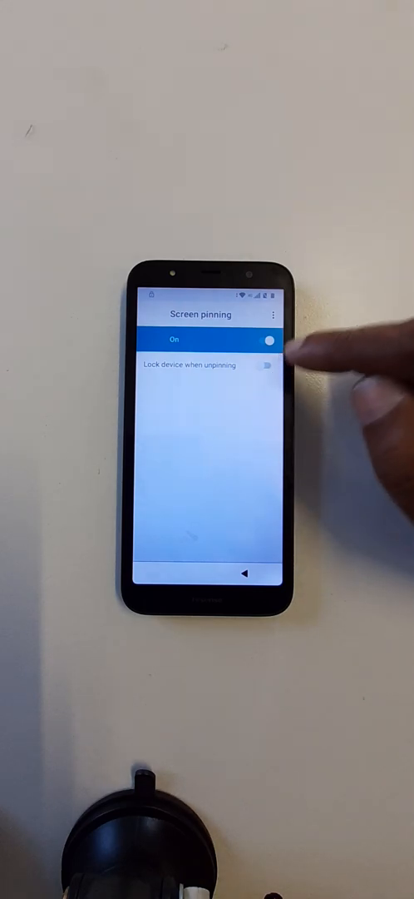
click(270, 366)
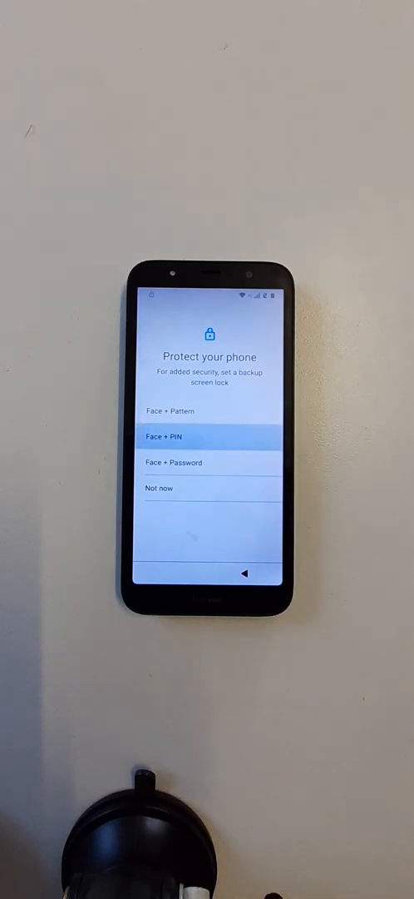
Pick Face + PIN, enter the new PIN, and cancel face unlock setup.
click(210, 436)
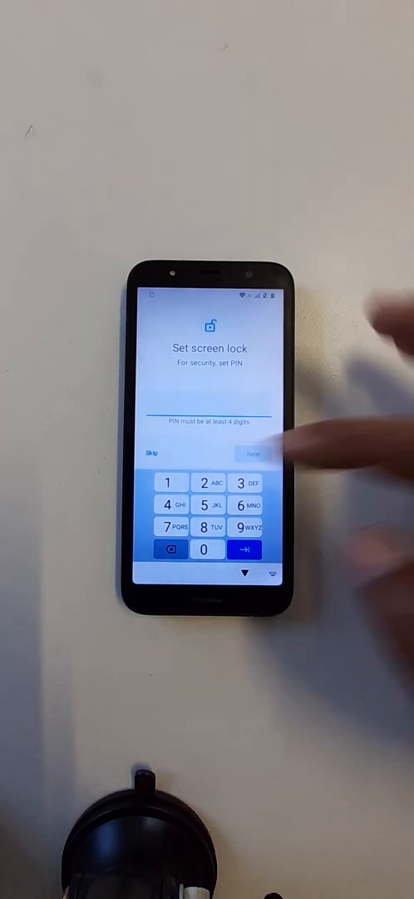
click(170, 482)
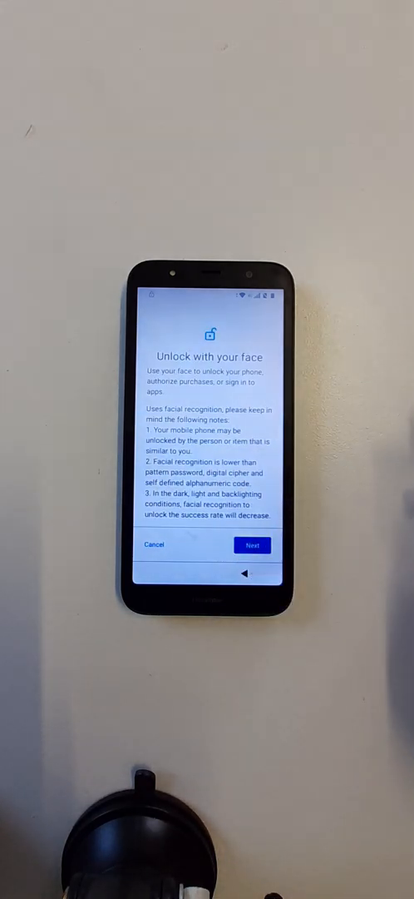
click(253, 546)
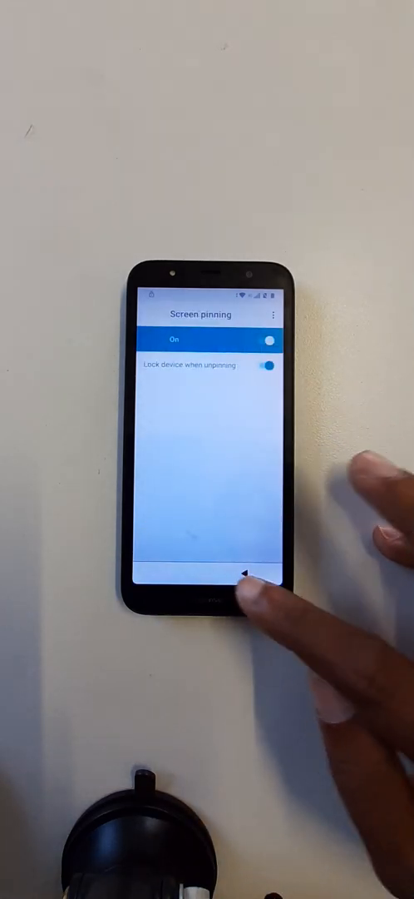
Back out of Settings and App permissions, then start setup from the Hi there screen.
click(243, 573)
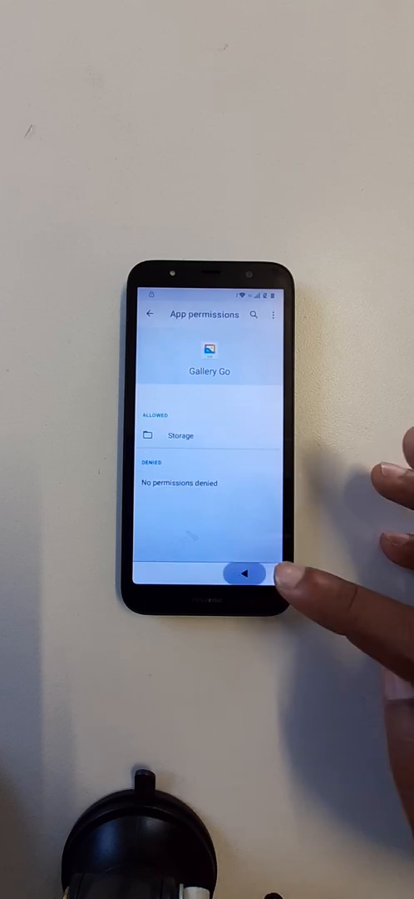
click(245, 574)
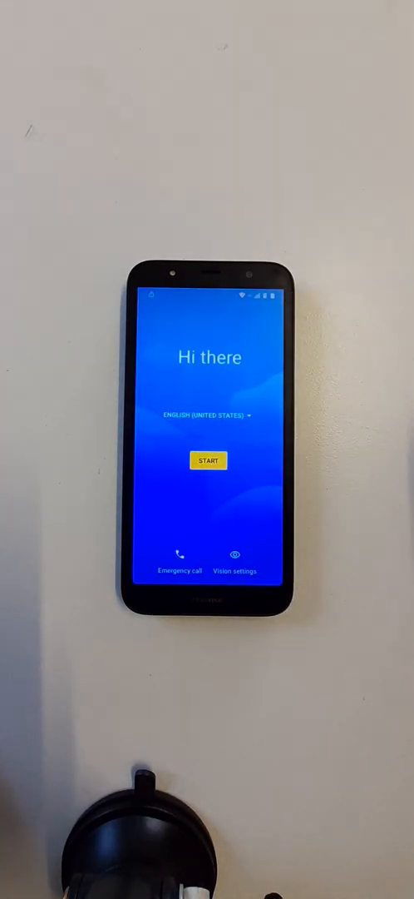
click(206, 461)
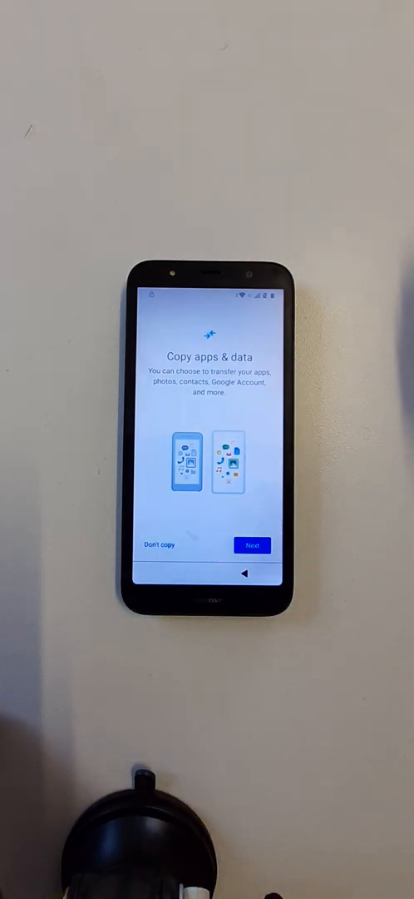
Choose Don't copy, confirm the new PIN on Checking info, and skip Google account setup.
click(251, 546)
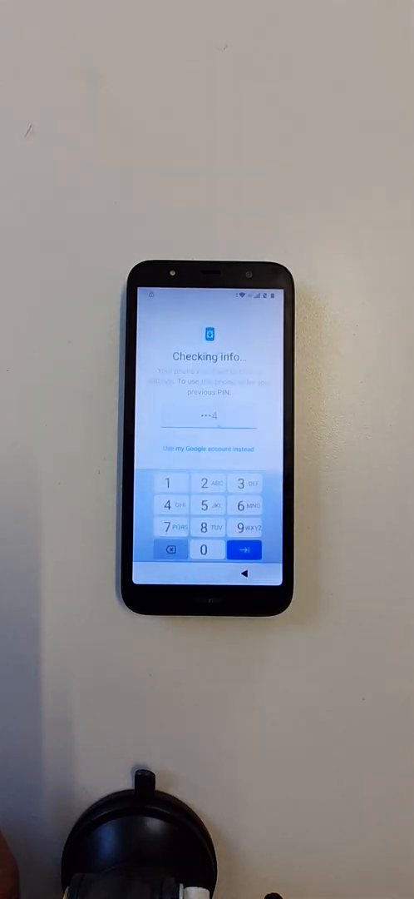
click(248, 553)
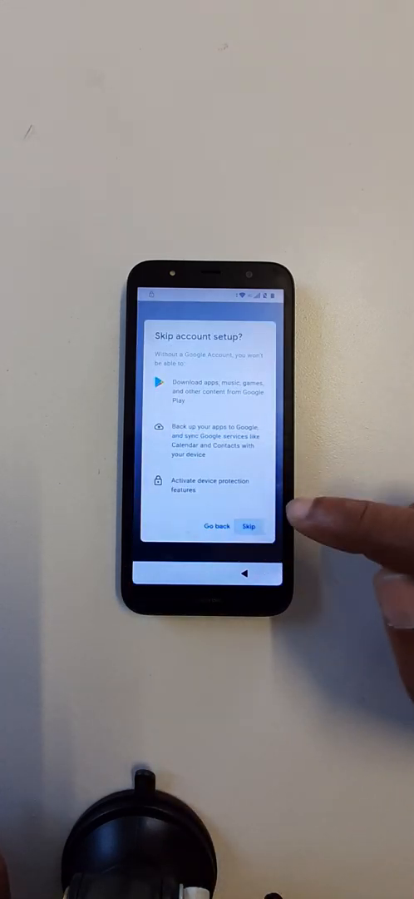
click(252, 526)
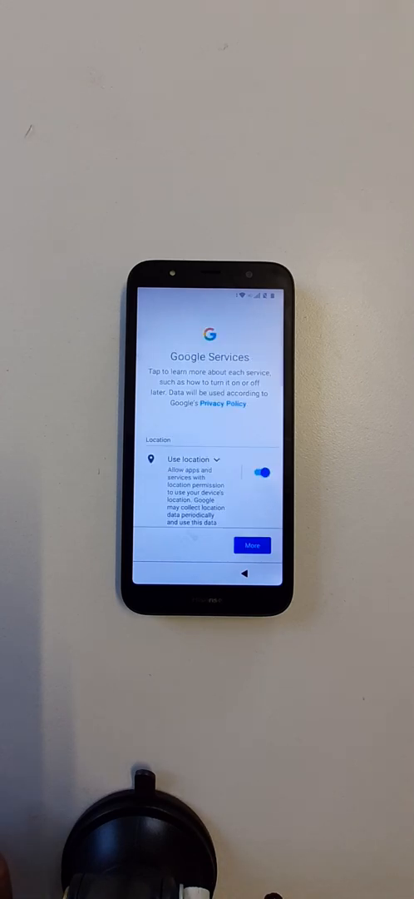
Scroll the Google Services terms, reveal More, and accept them.
scroll(down, 3)
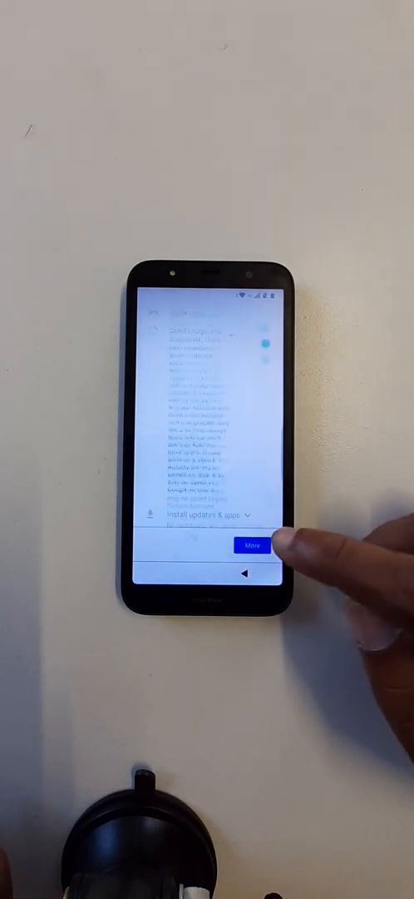
click(253, 544)
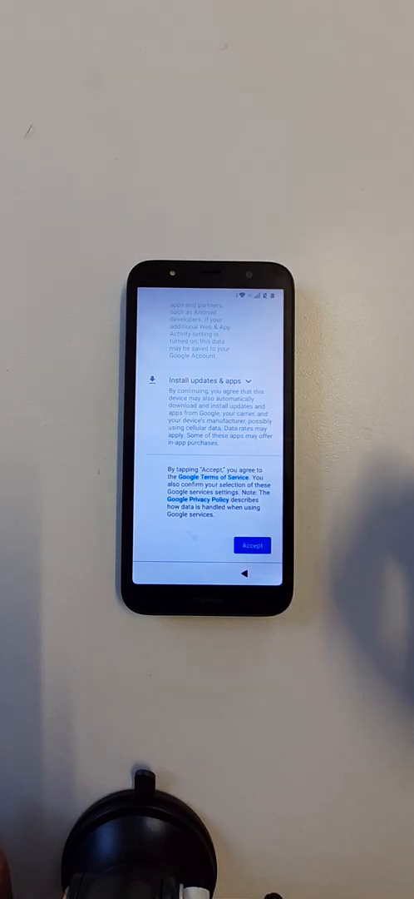
click(253, 546)
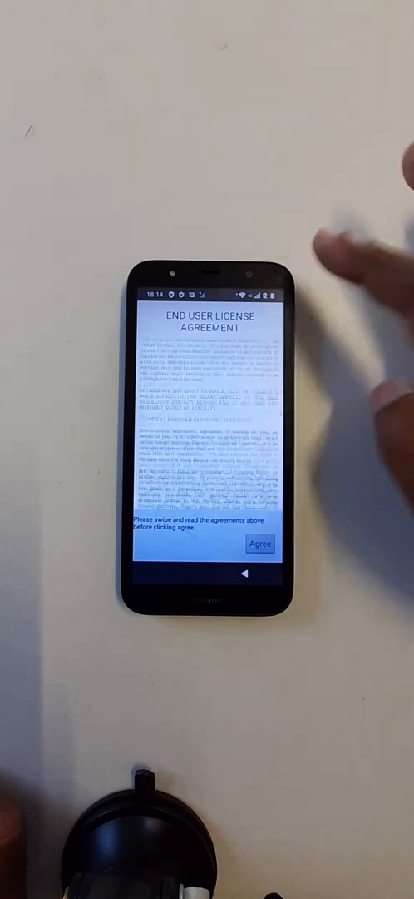
Scroll the EULA and privacy policy, agree, and land on the app drawer.
scroll(down, 3)
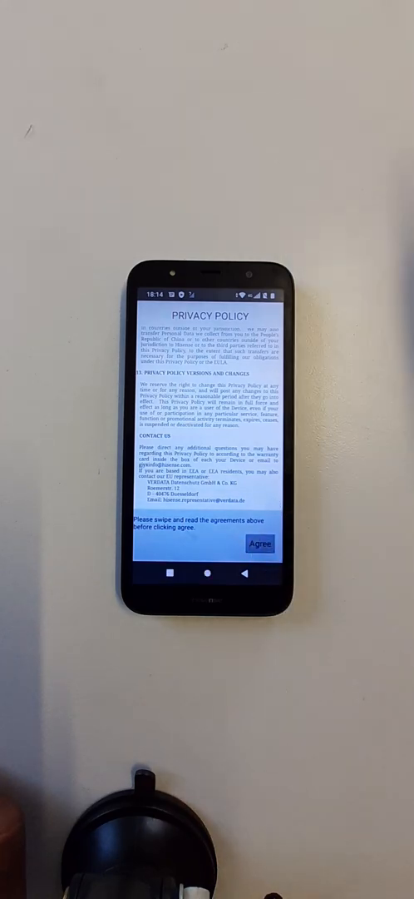
click(258, 546)
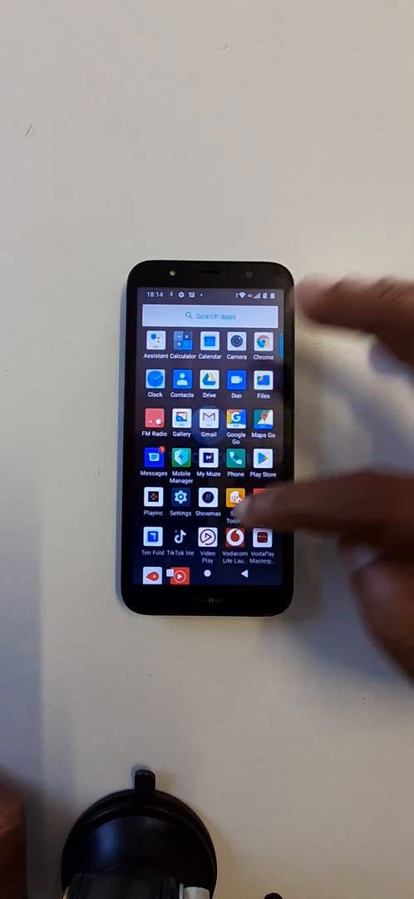
scroll(down, 3)
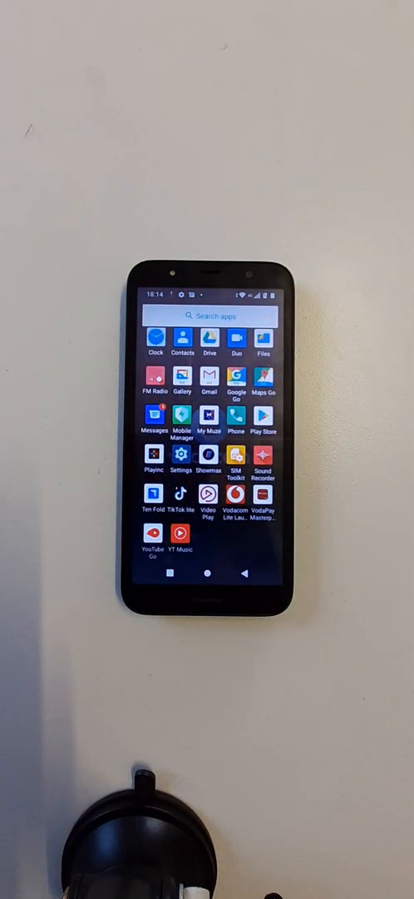